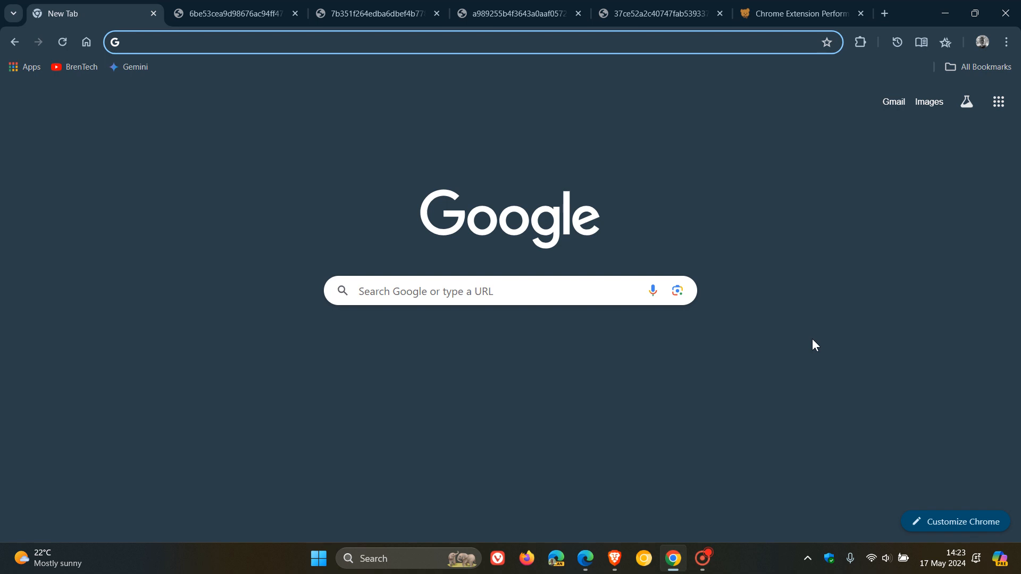
Step: Show the browser's installed extensions list from the toolbar
click(860, 41)
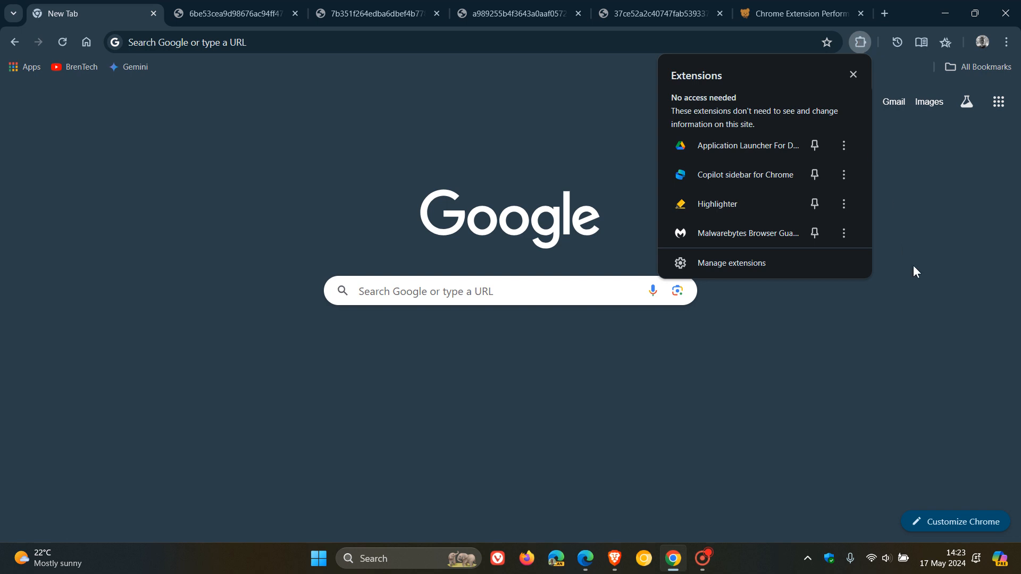
click(852, 75)
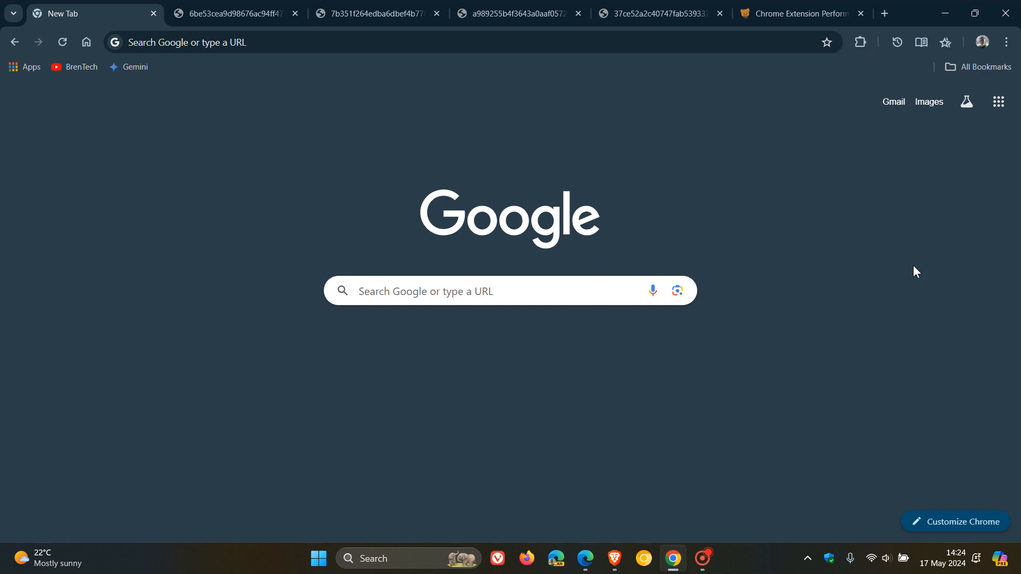
Step: View the DebugBear chart of Chrome extensions with the most CPU processing time
click(234, 12)
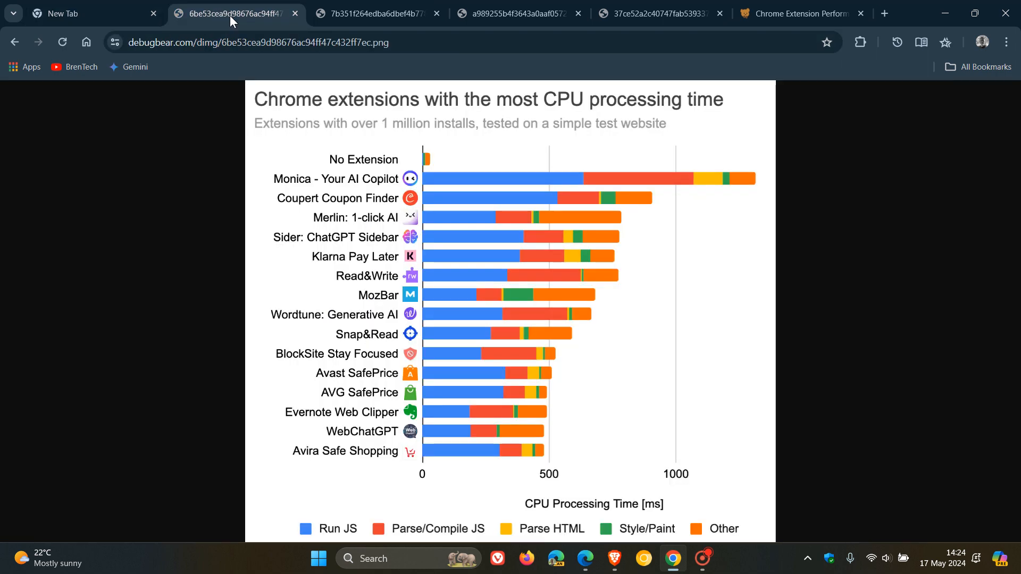
mouse_move(913, 239)
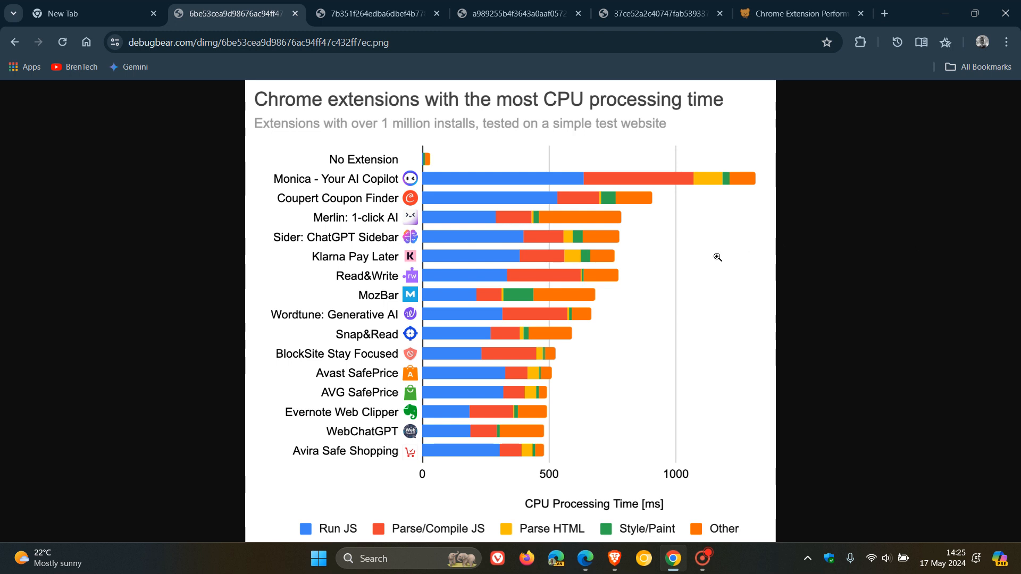
scroll(down, 3)
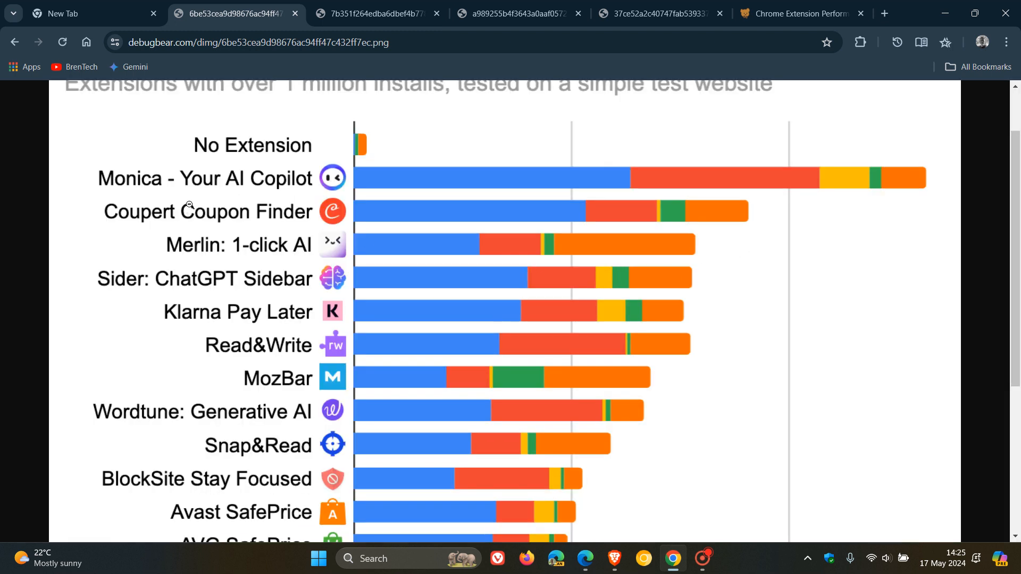
mouse_move(441, 182)
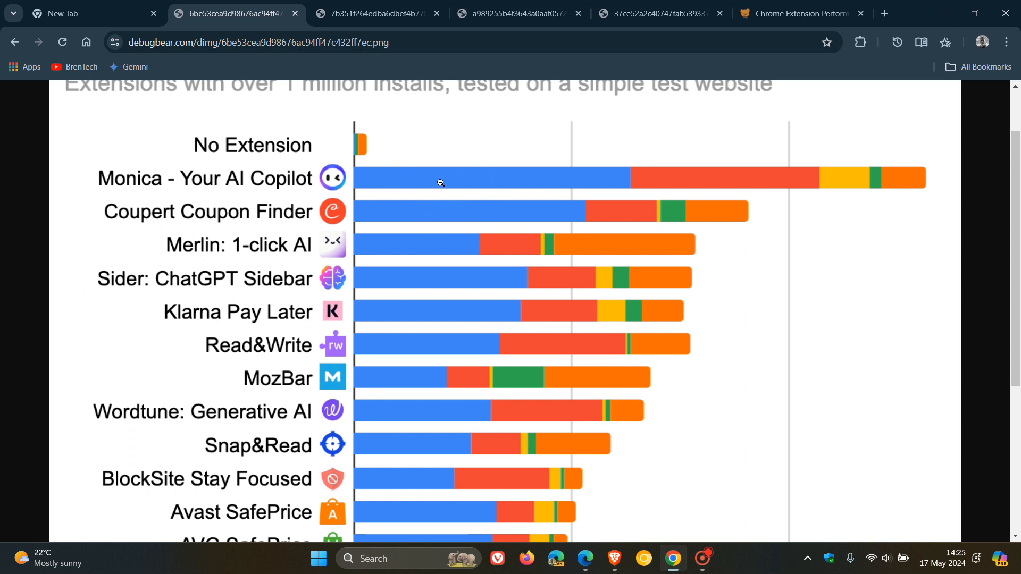
mouse_move(777, 180)
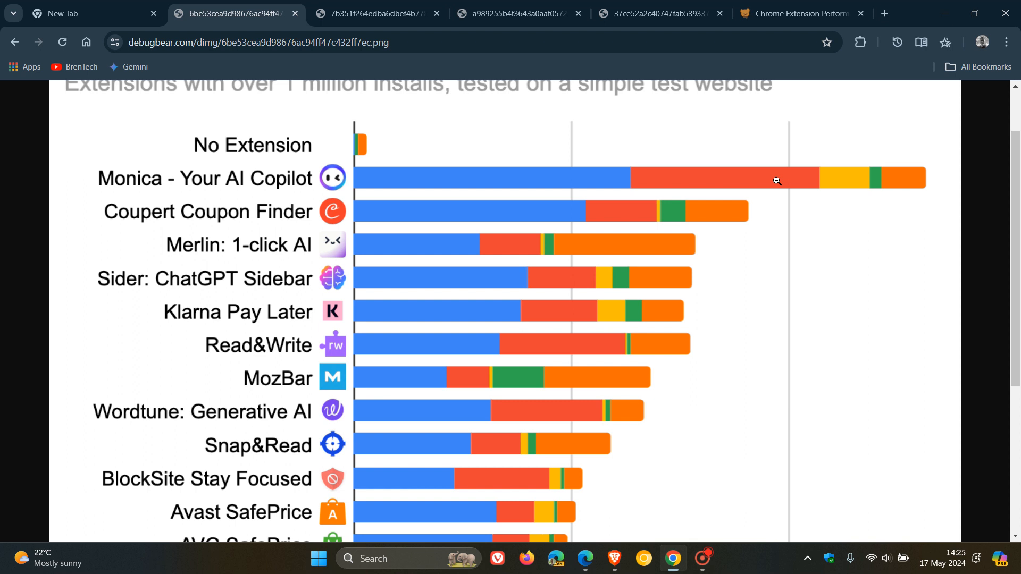
scroll(down, 3)
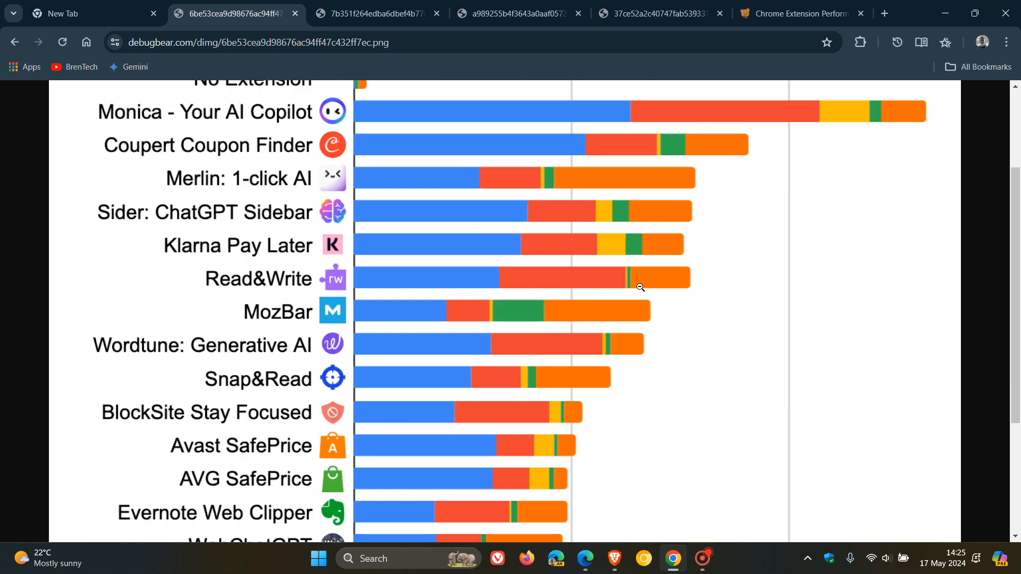
mouse_move(645, 281)
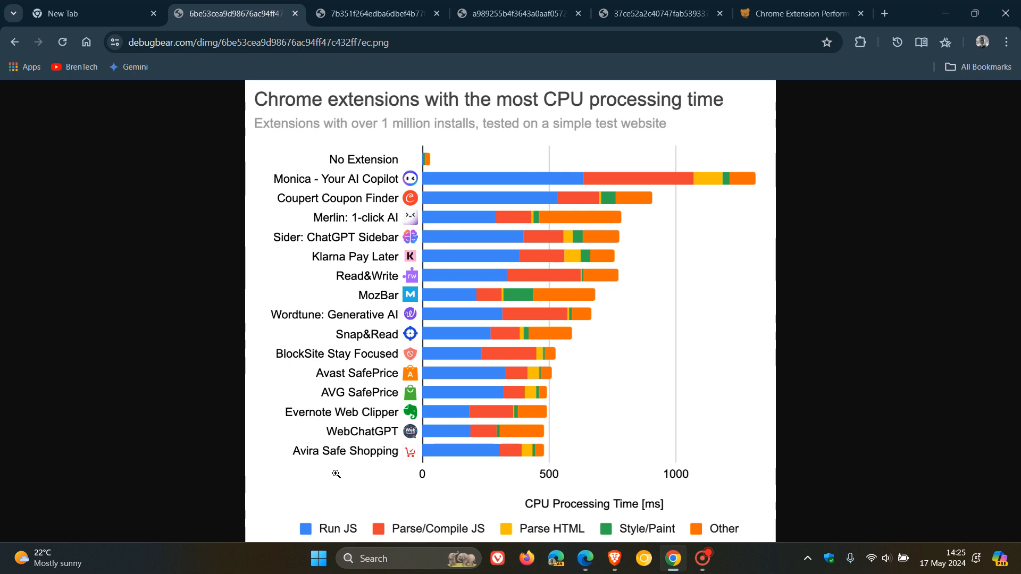
mouse_move(550, 446)
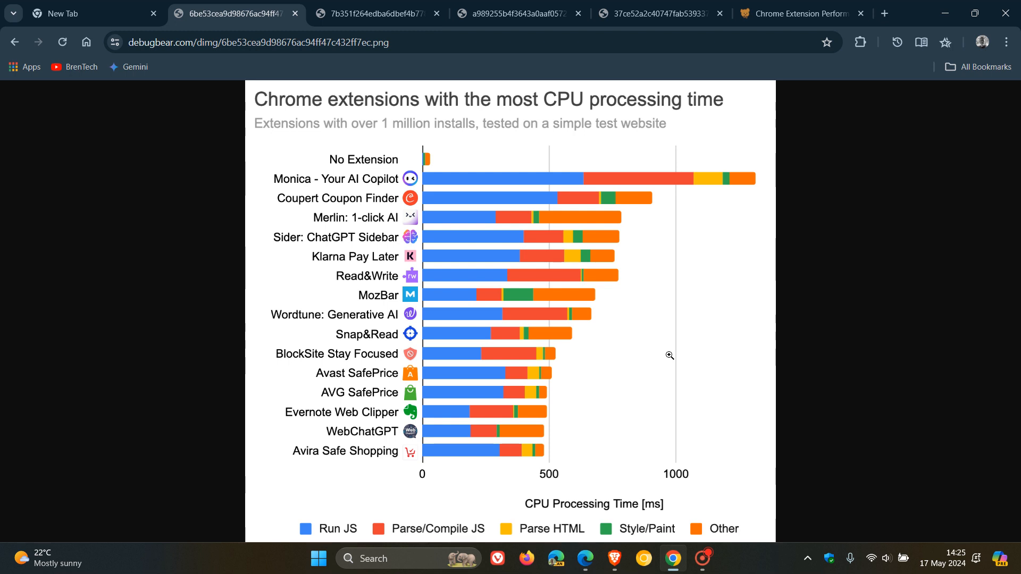
Step: View the DebugBear chart of extensions' impact on First Contentful Paint
click(371, 13)
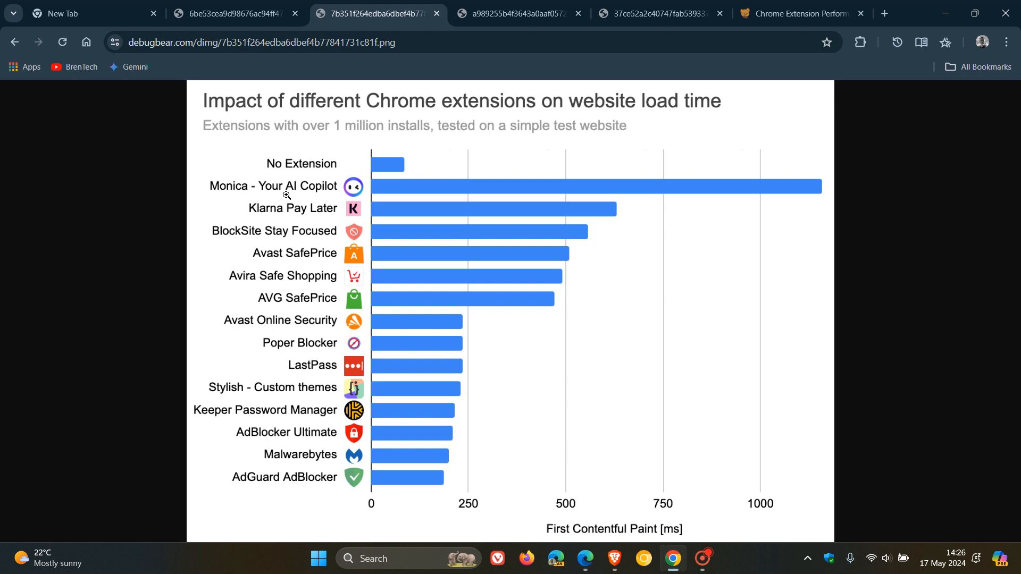
mouse_move(807, 192)
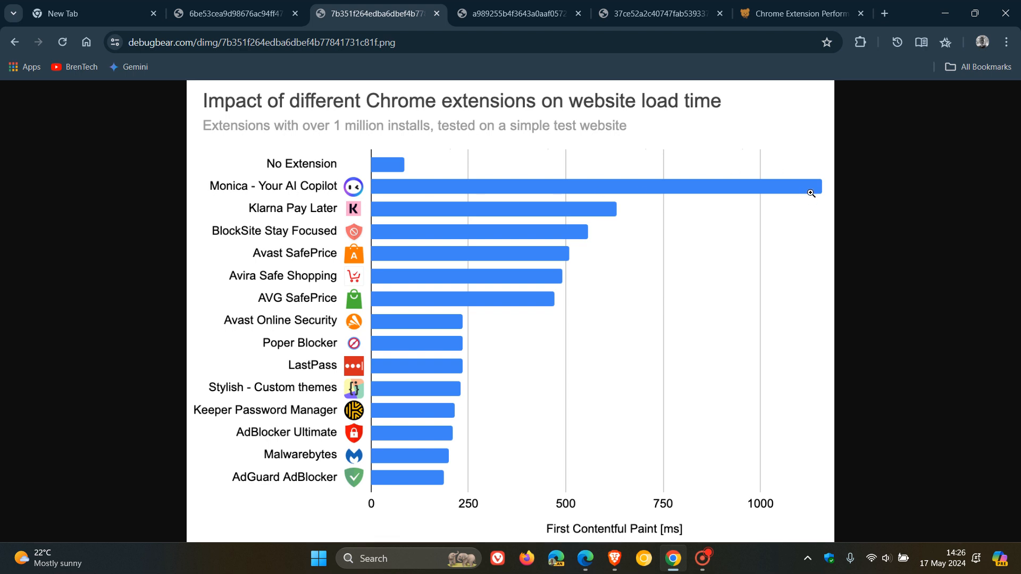
mouse_move(797, 191)
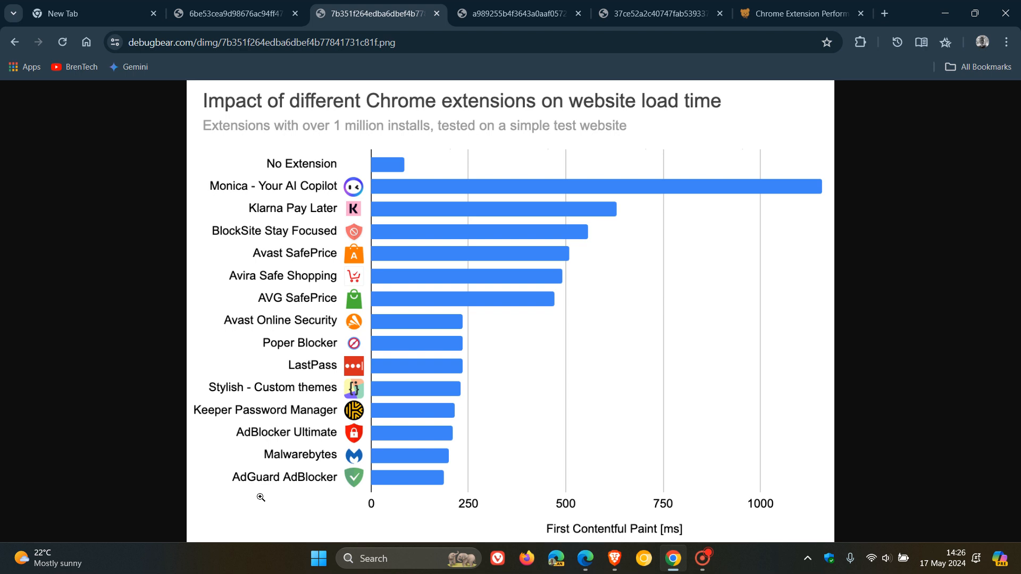
mouse_move(442, 483)
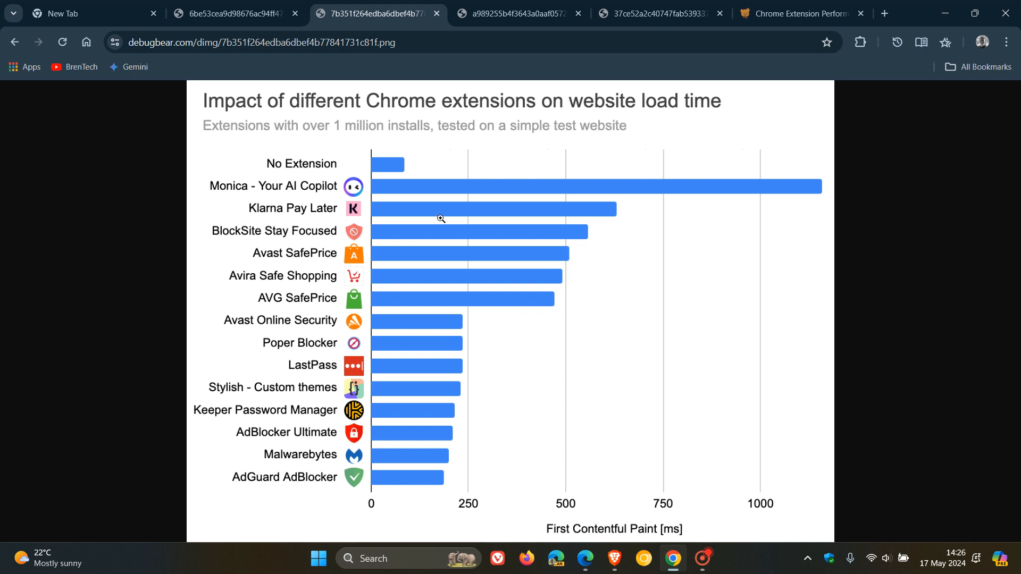
mouse_move(575, 483)
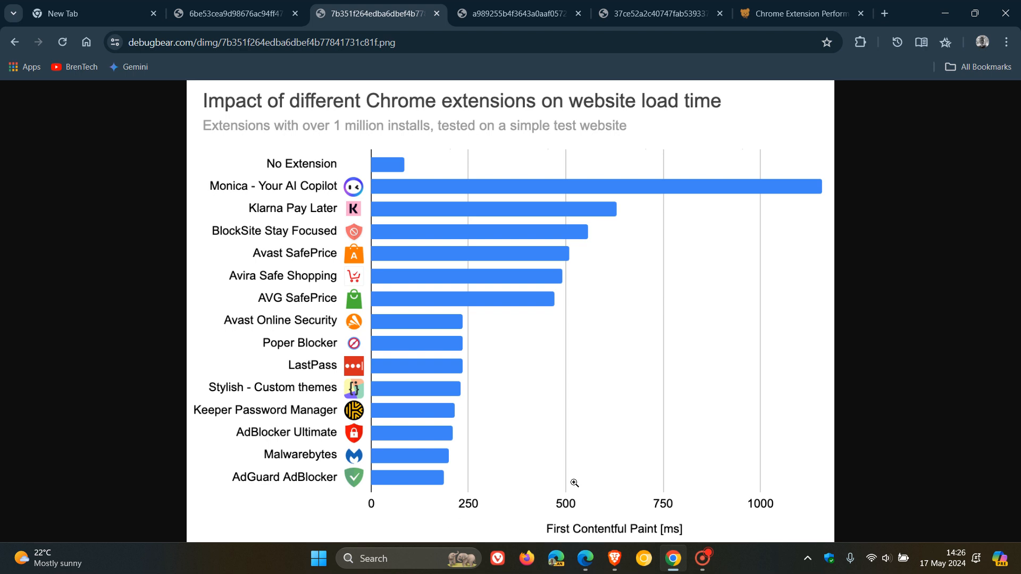
Step: View the ad-blocker CPU processing chart for two news sites, then the memory consumption chart
click(517, 13)
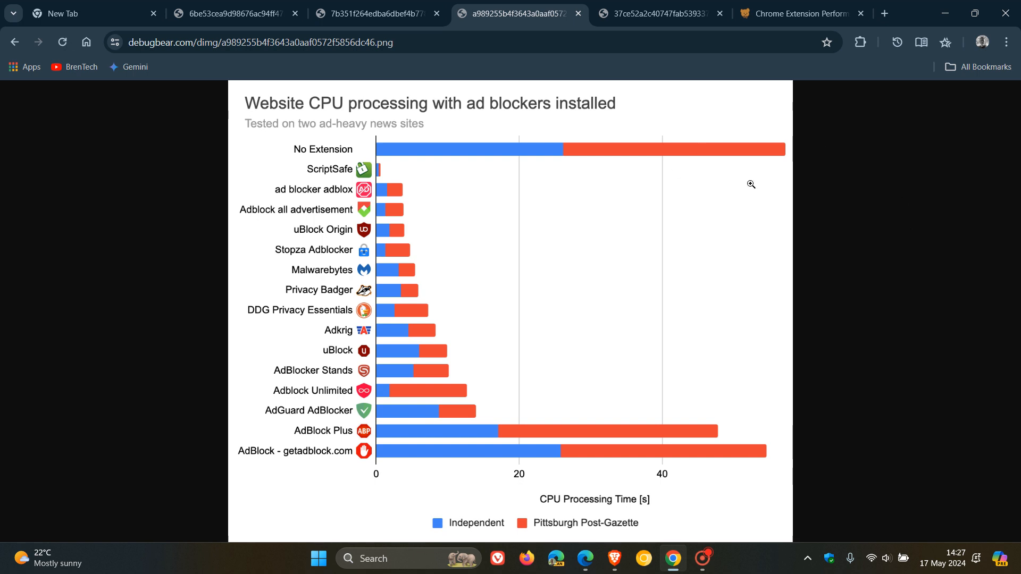
mouse_move(750, 157)
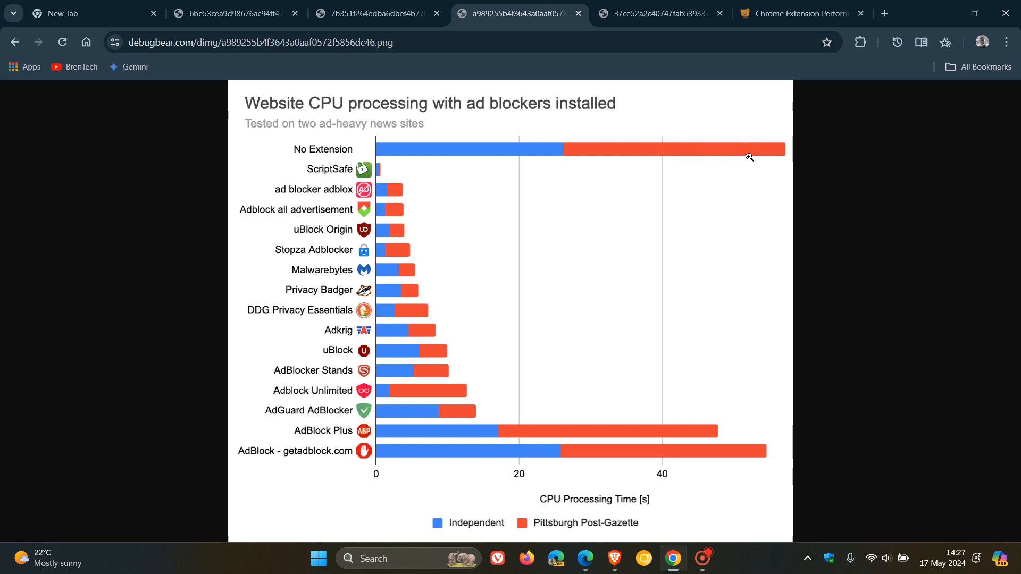
mouse_move(876, 178)
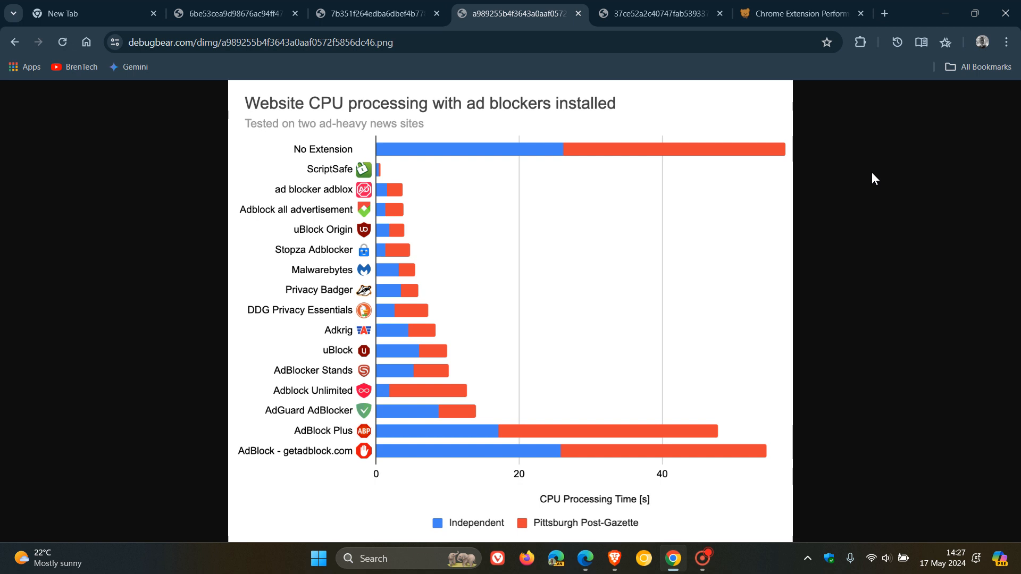
mouse_move(402, 229)
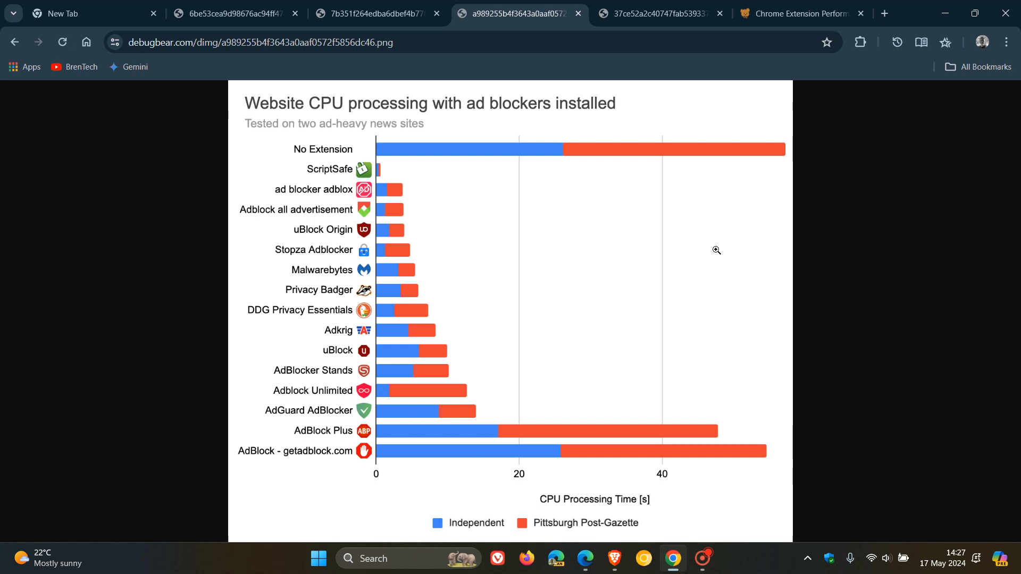
mouse_move(944, 261)
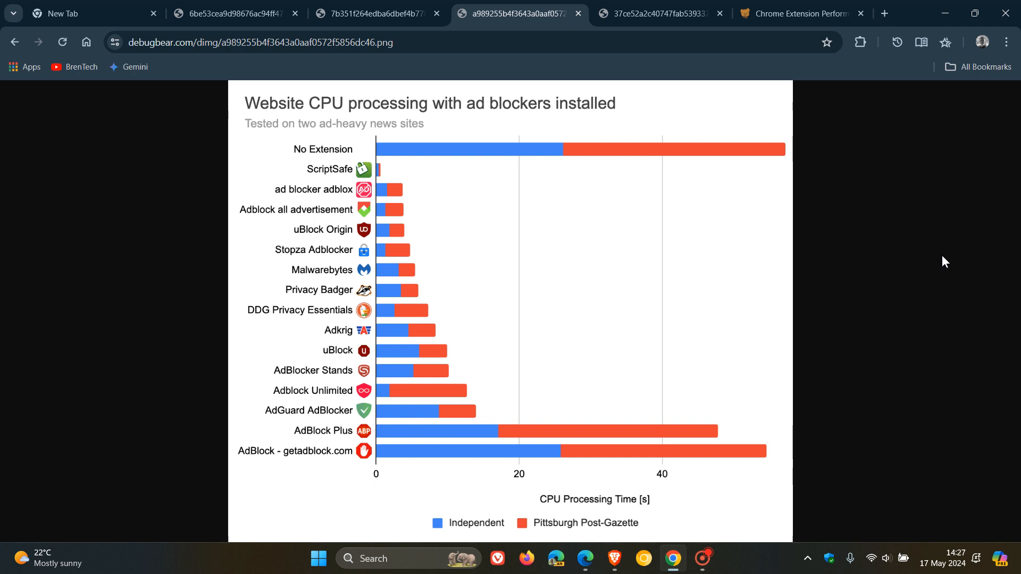
mouse_move(928, 249)
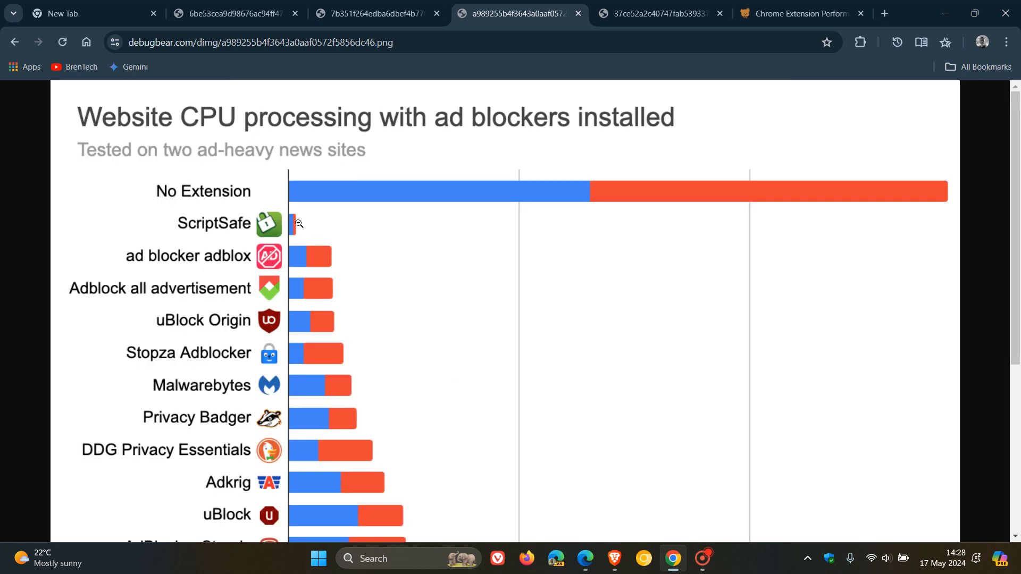
mouse_move(329, 223)
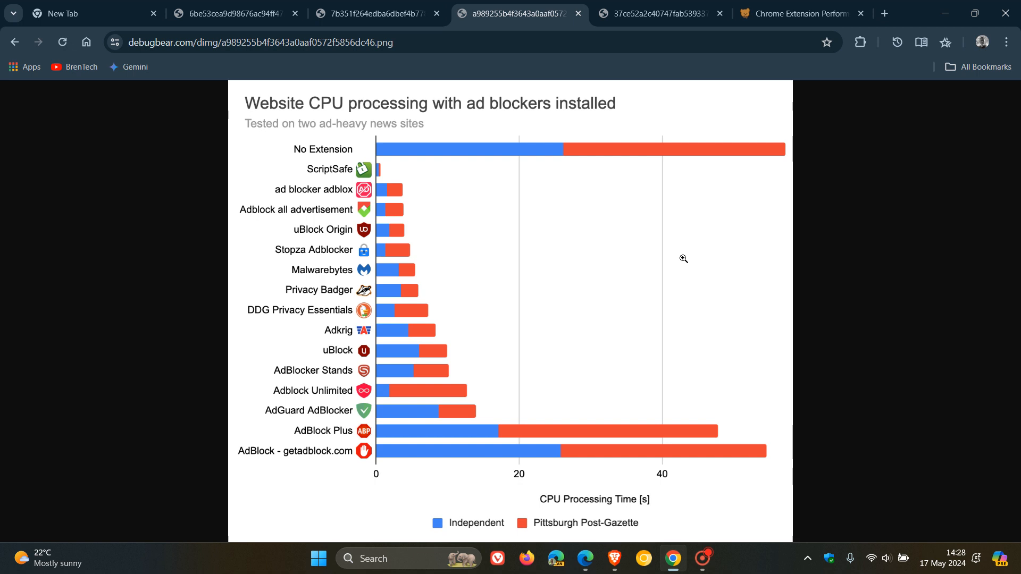
mouse_move(714, 94)
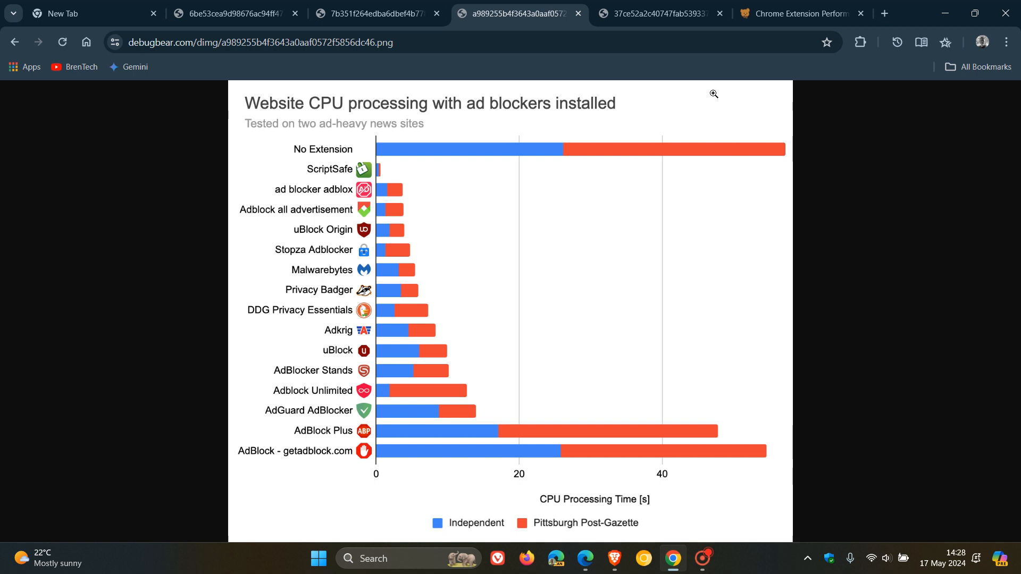
click(660, 13)
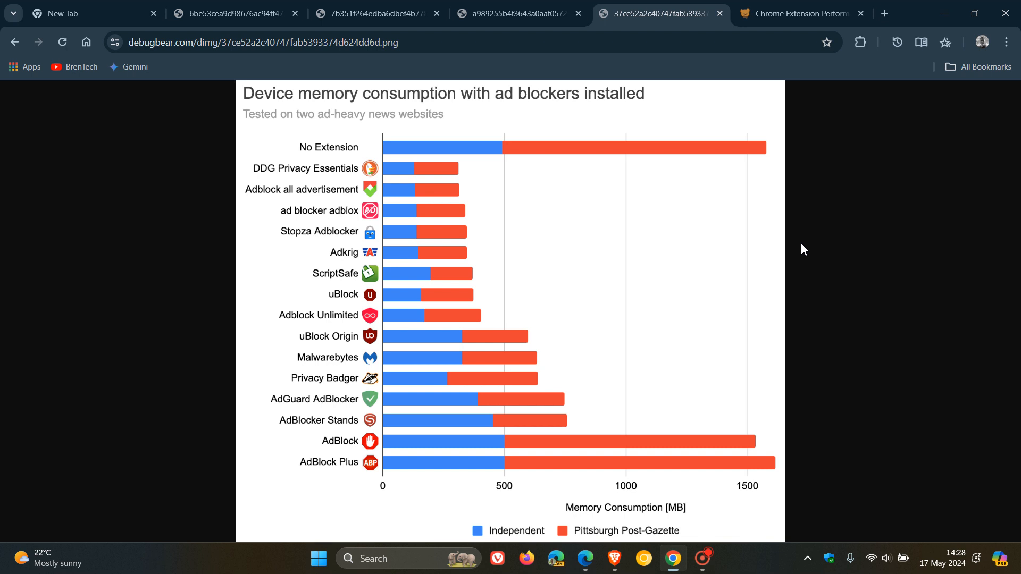
mouse_move(799, 248)
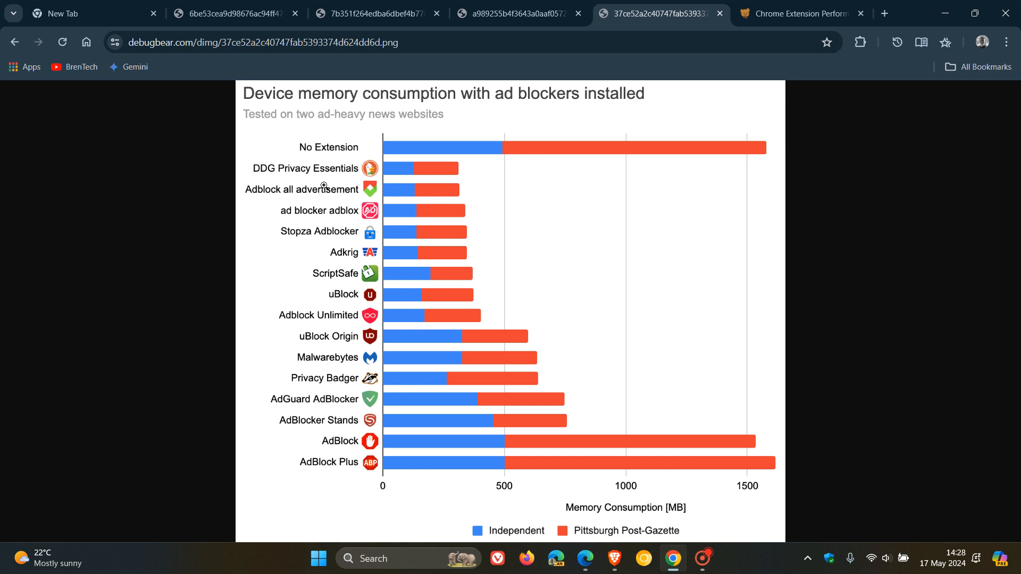
mouse_move(326, 186)
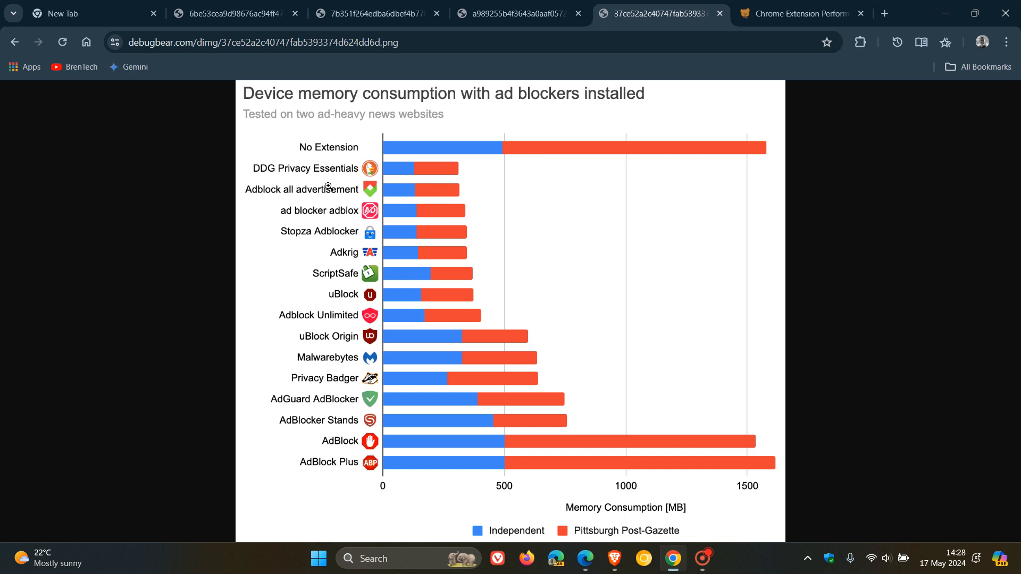
mouse_move(493, 185)
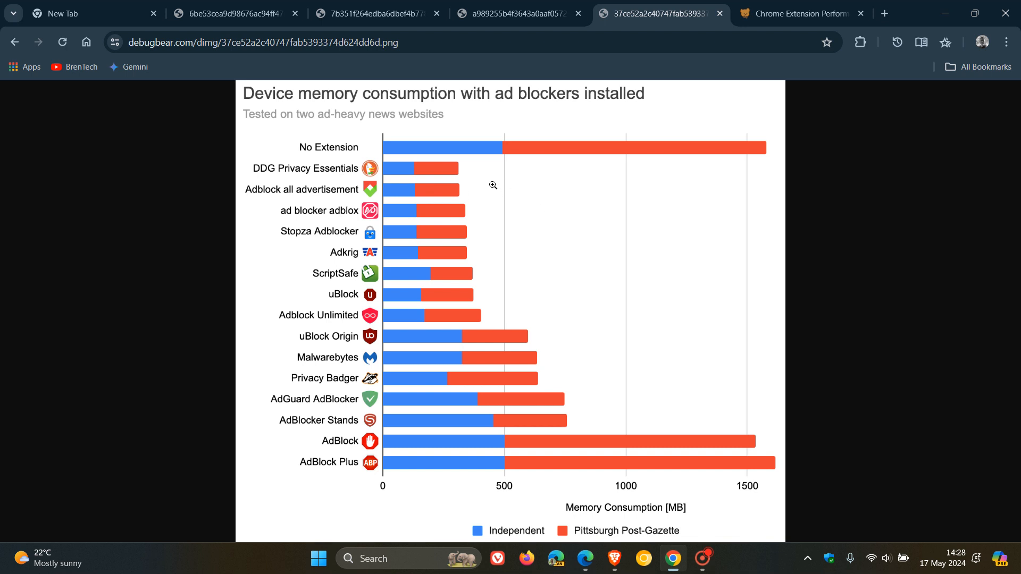
mouse_move(658, 503)
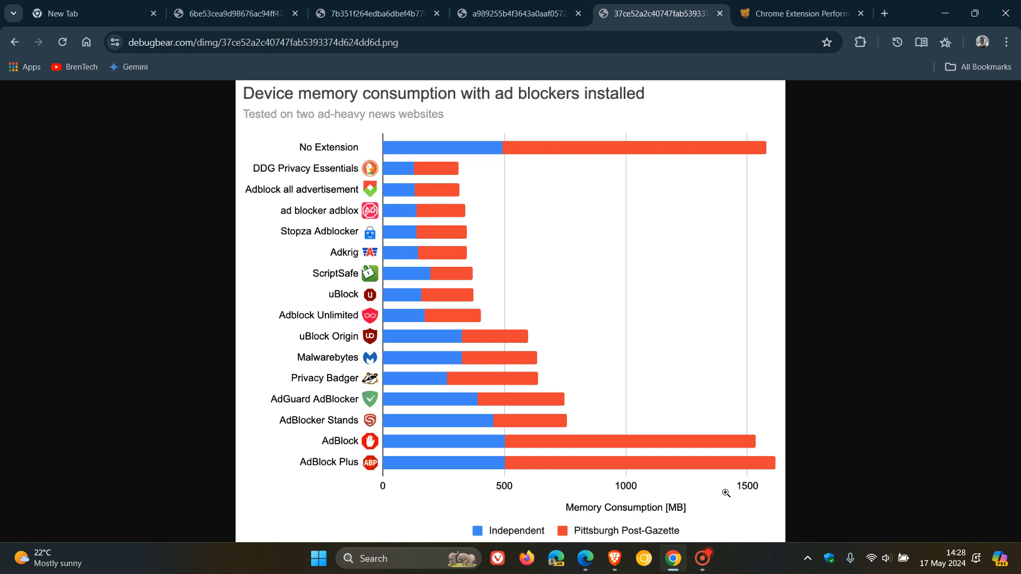
mouse_move(848, 382)
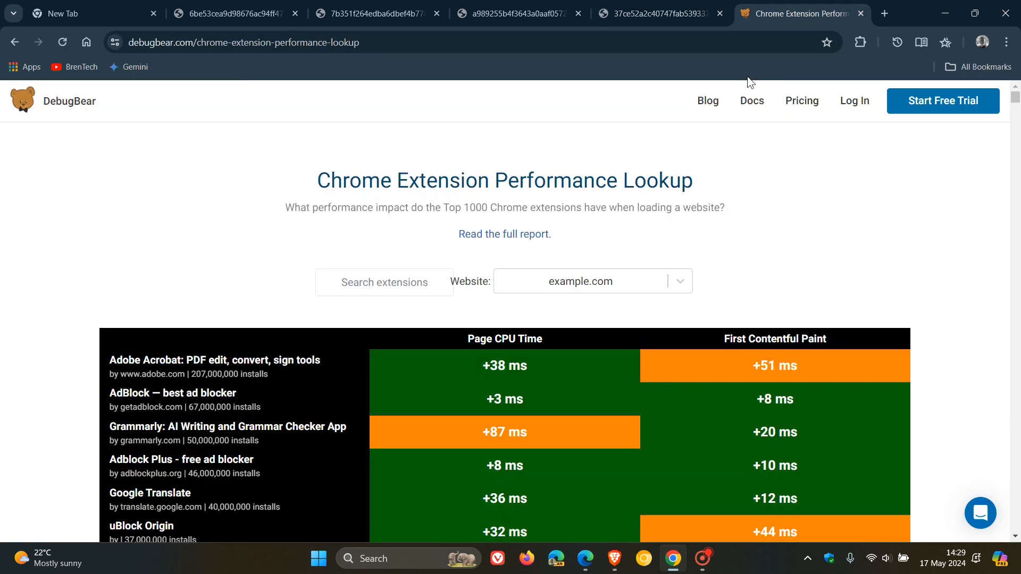
mouse_move(764, 165)
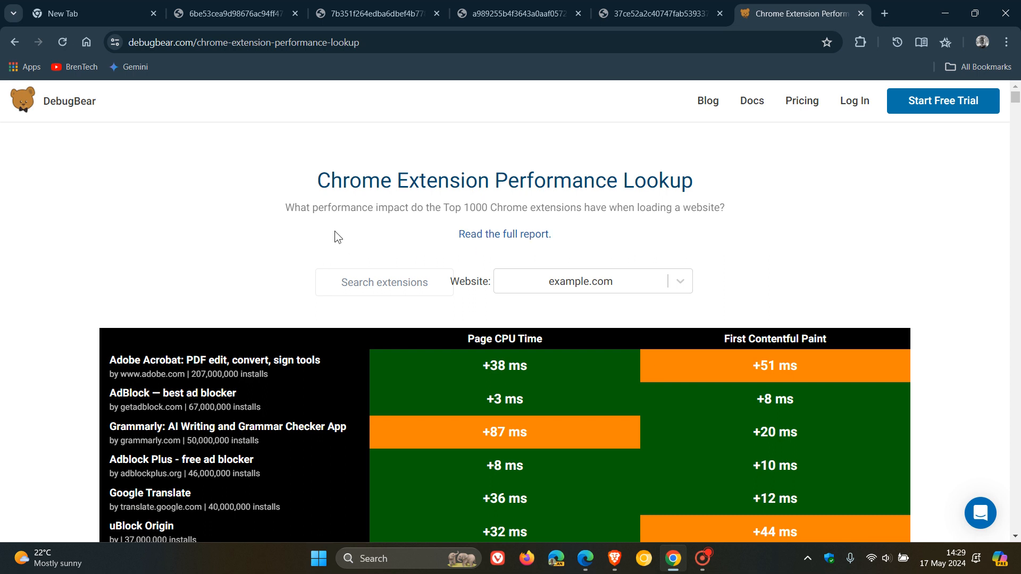
mouse_move(575, 224)
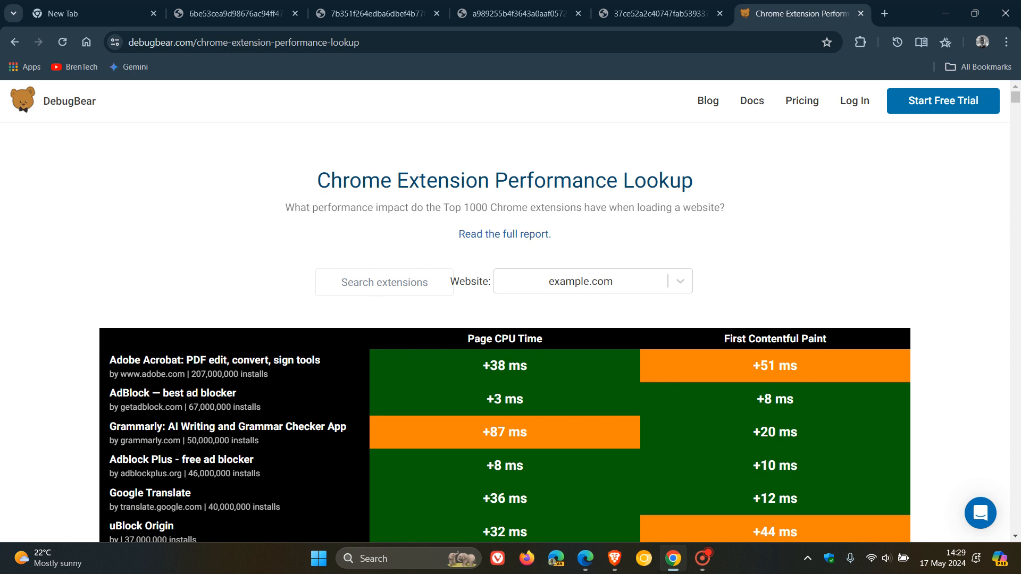
Step: Browse the lookup table down to Chrome Remote Desktop and PayPal Honey timings
click(384, 282)
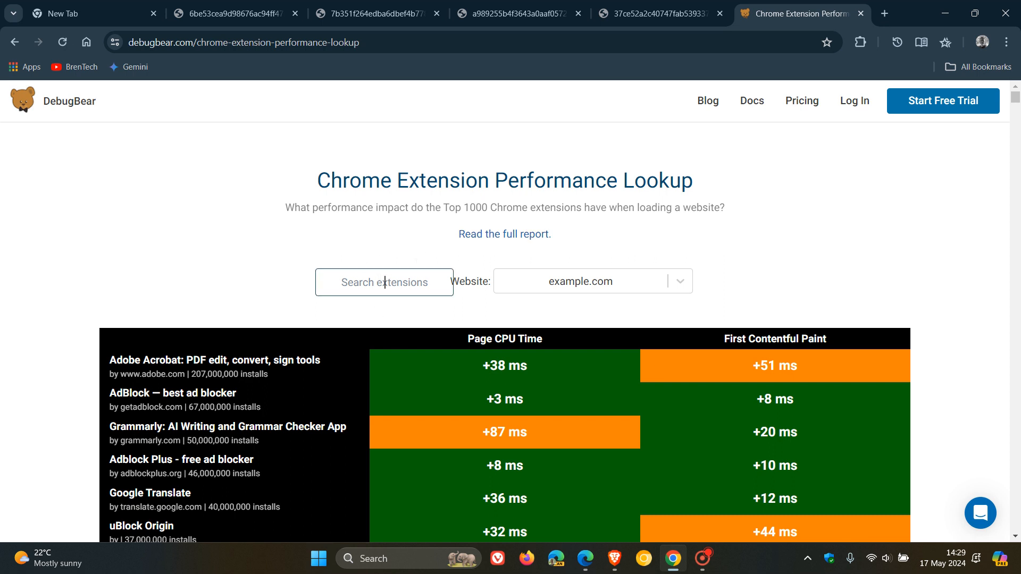
mouse_move(868, 237)
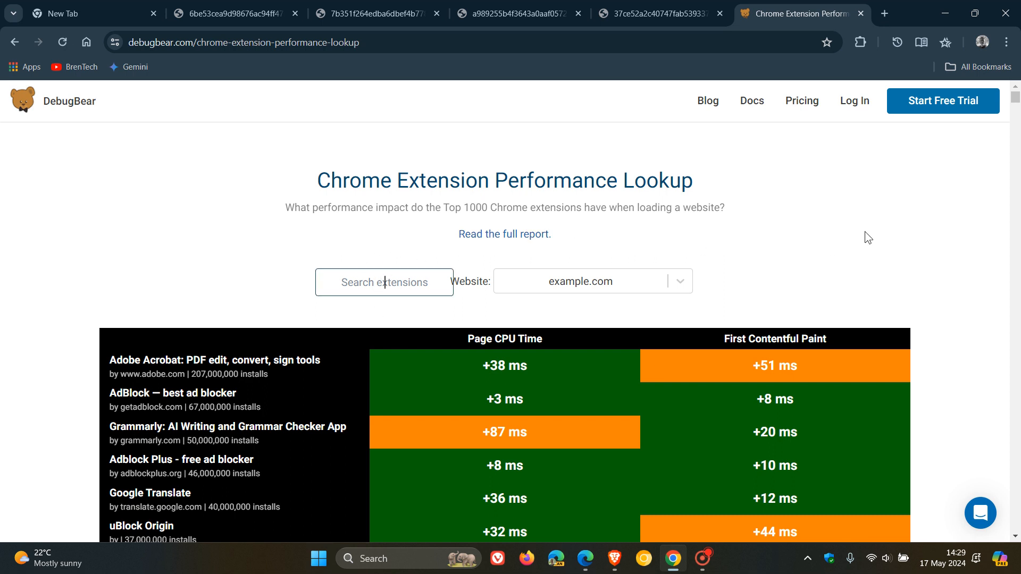
scroll(down, 3)
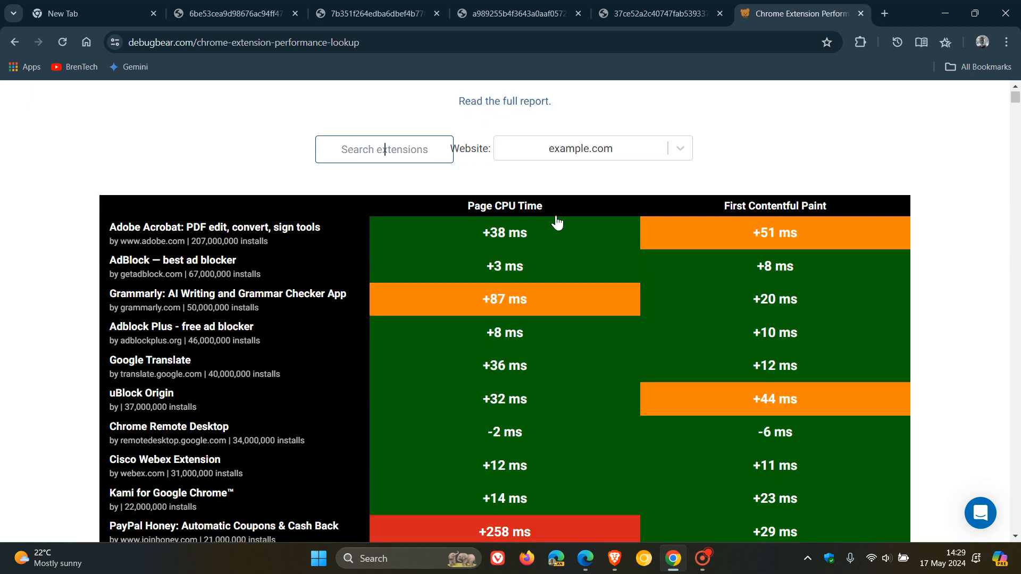
mouse_move(931, 179)
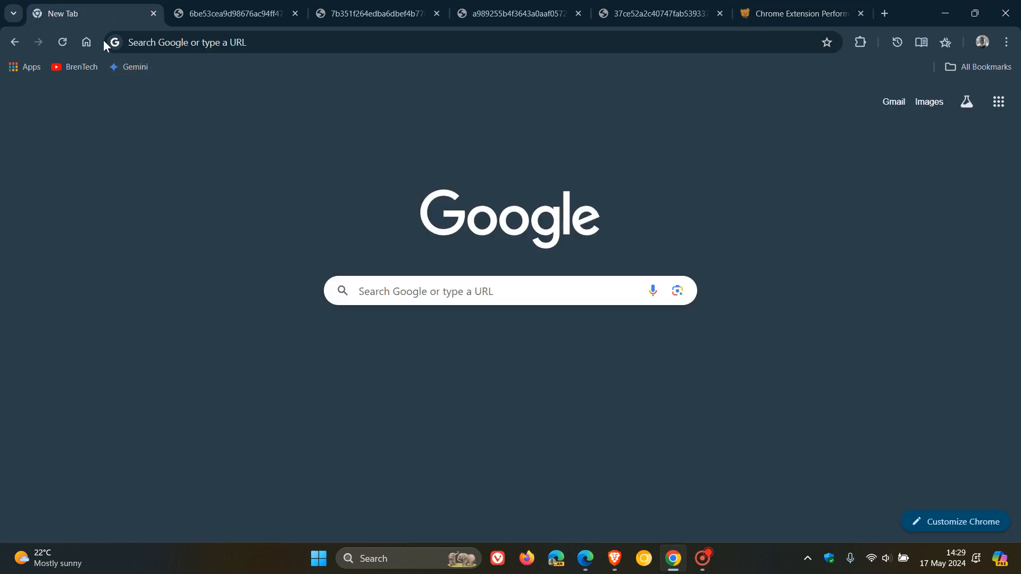
mouse_move(817, 229)
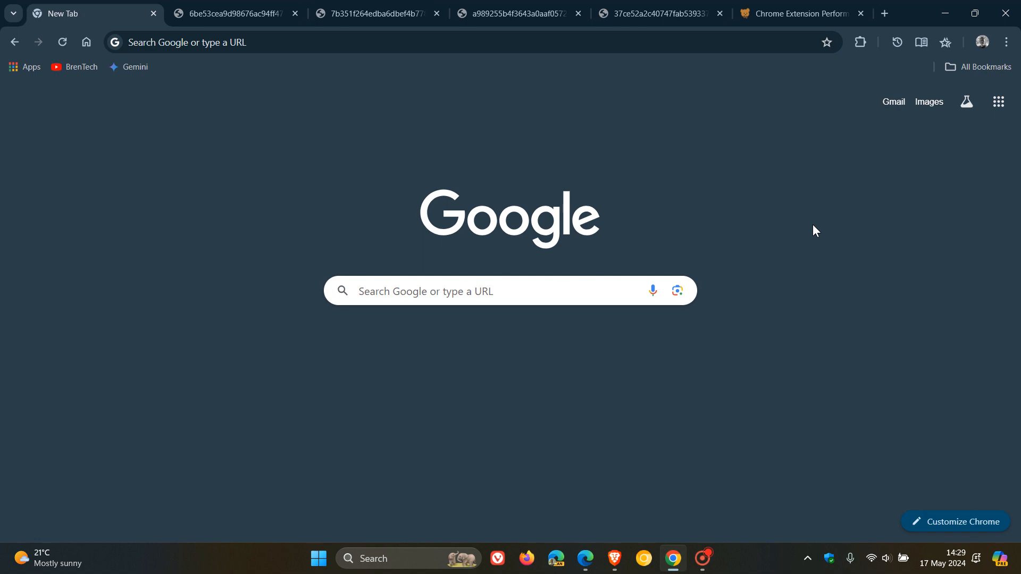
Step: Show Chrome's extensions menu listing four installed extensions
click(860, 42)
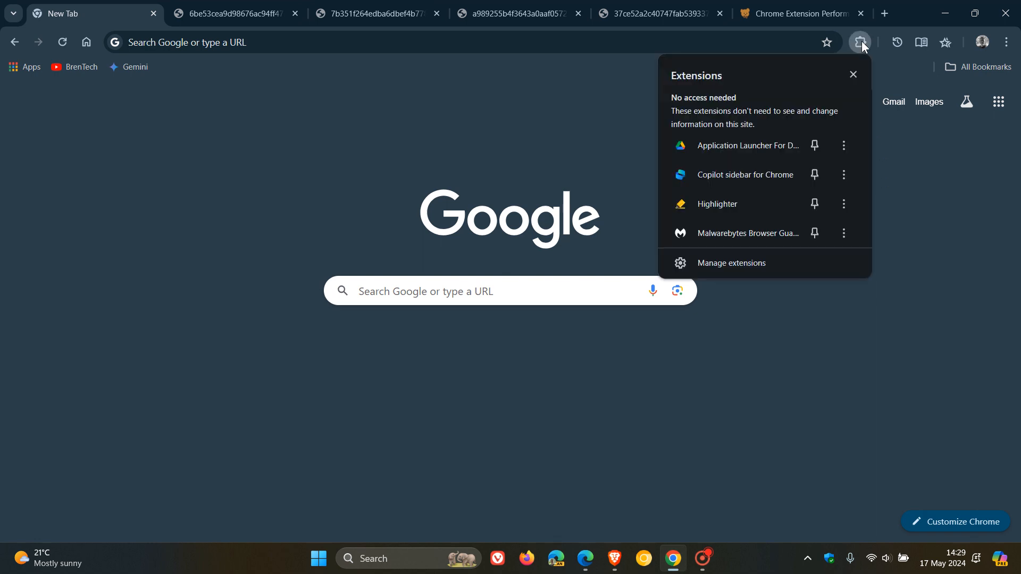
Step: Go to chrome://extensions showing six extensions with Keep Awake switched off
click(731, 263)
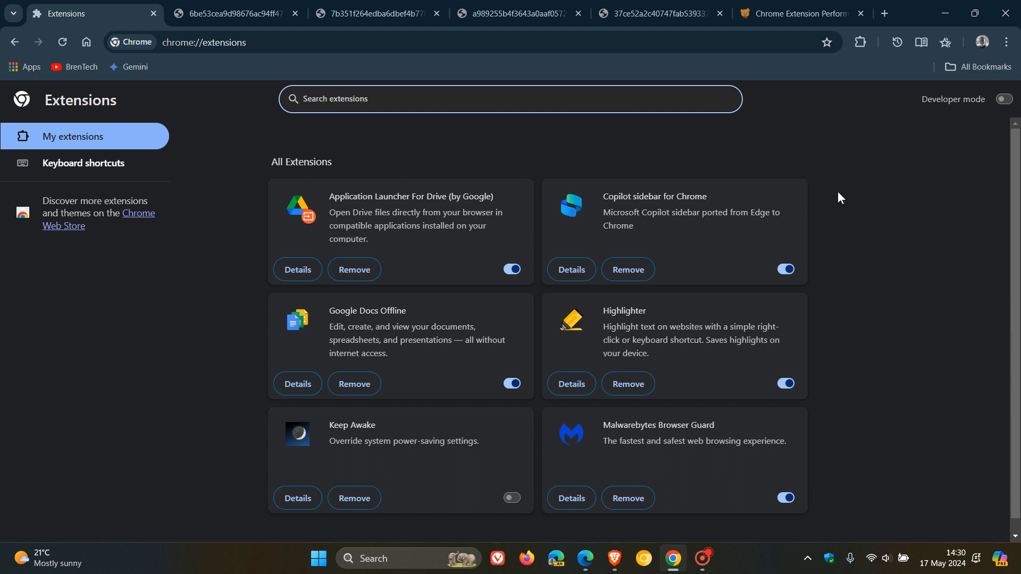
mouse_move(684, 236)
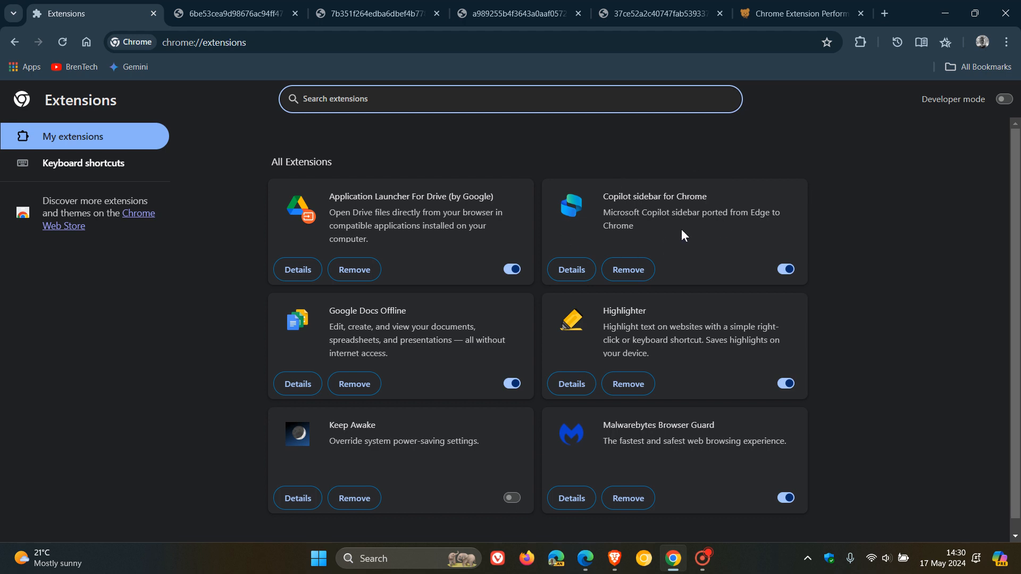
mouse_move(656, 225)
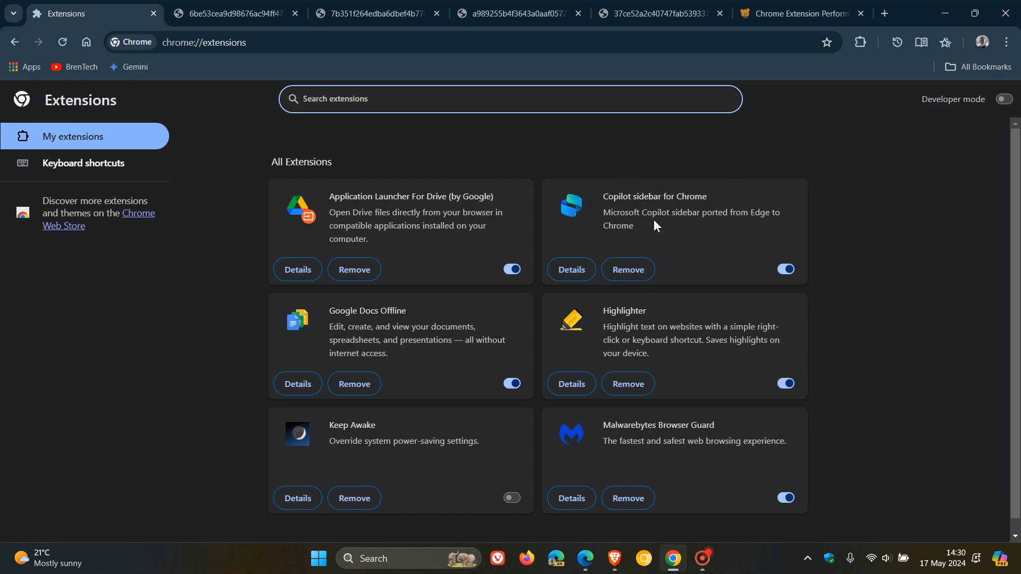
mouse_move(899, 257)
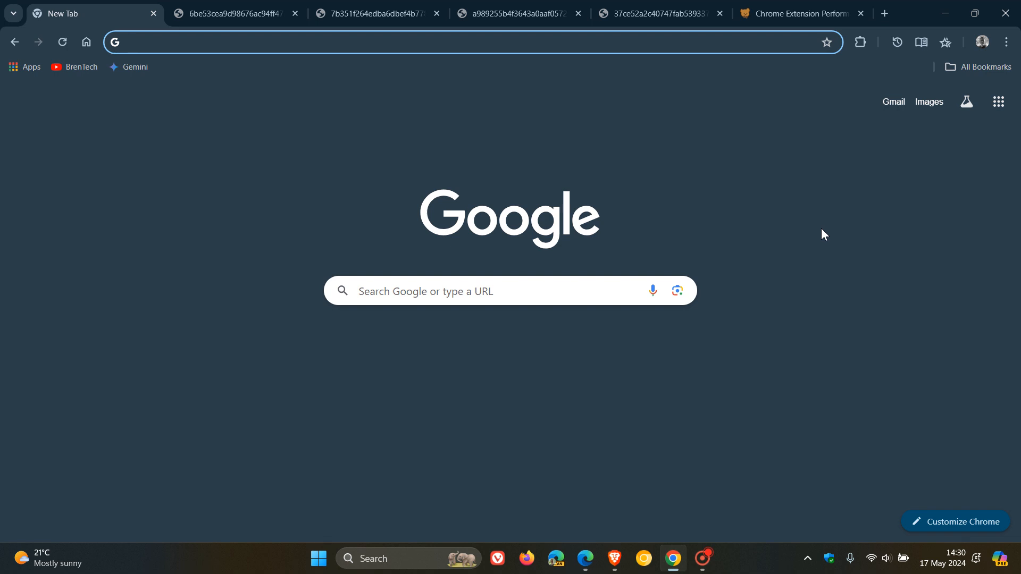
mouse_move(675, 192)
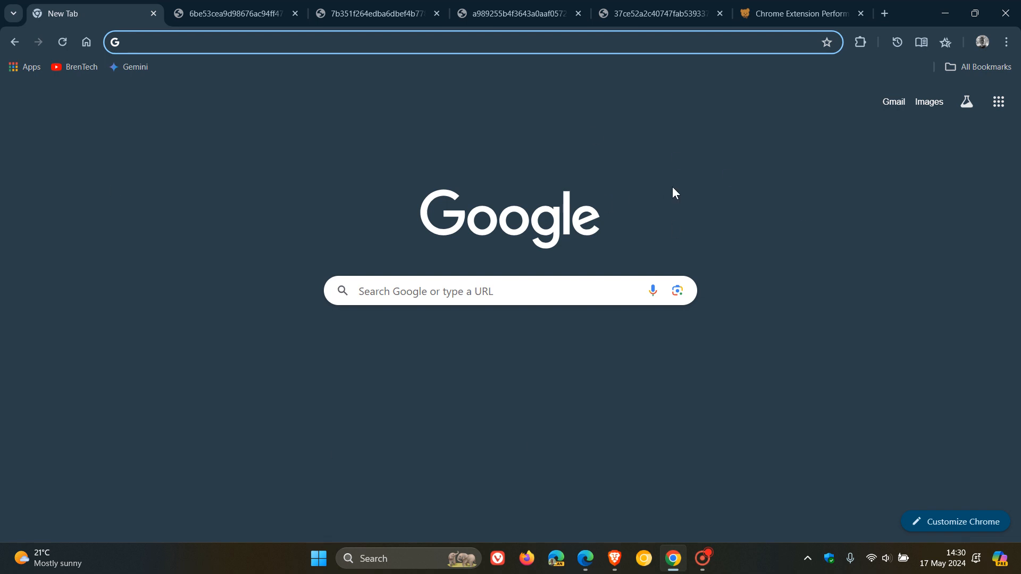